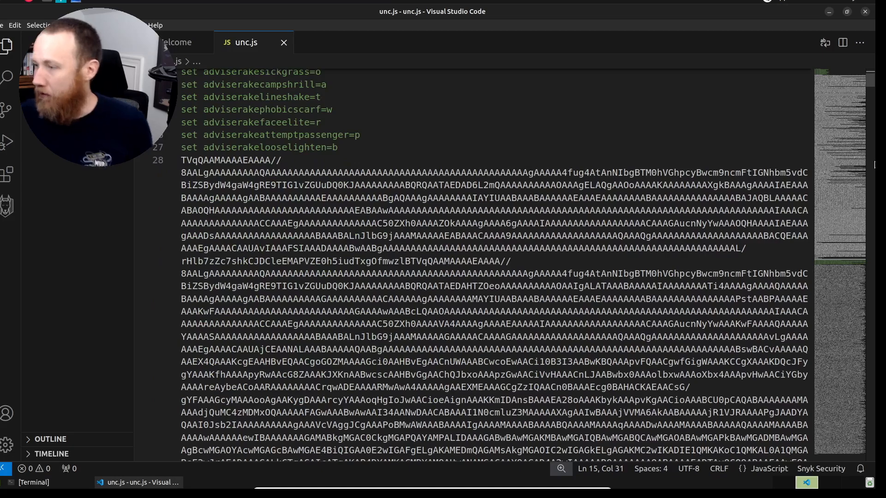
# Step: Open the unc.js Processes tree in ANY.RUN: wscript, cmd, findstr, certutil, regsvr32
pyautogui.scroll(-3)
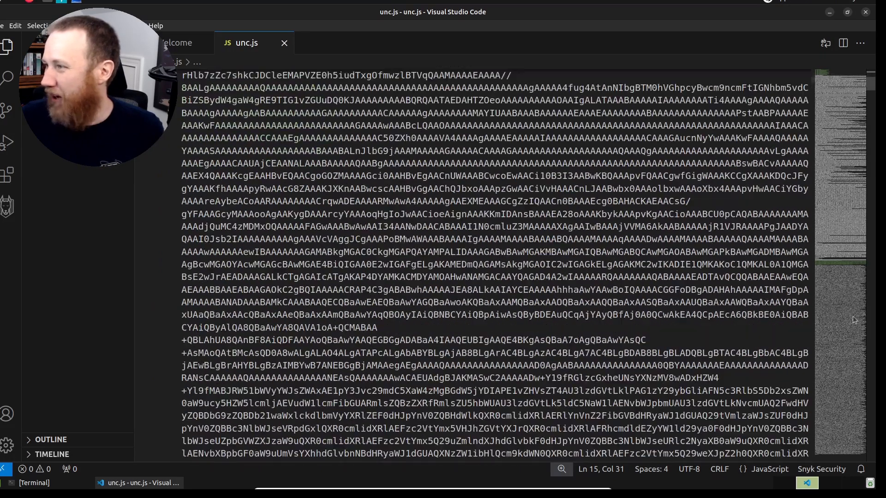
pyautogui.scroll(3)
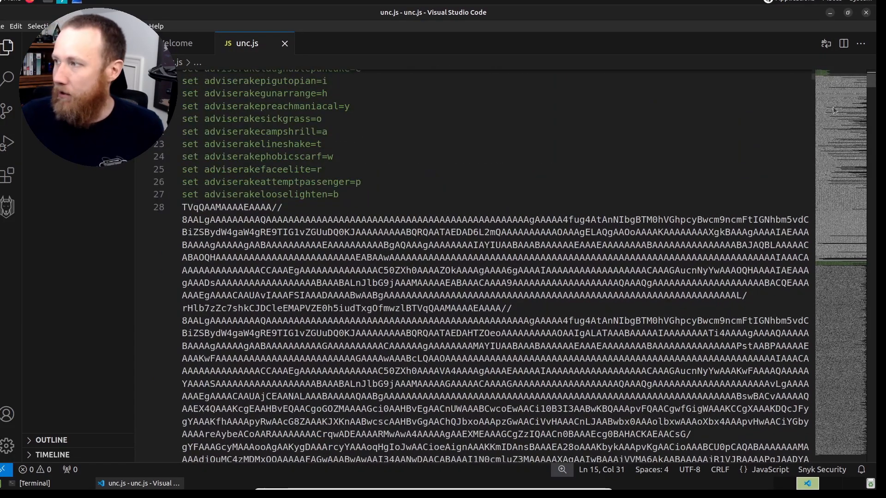
pyautogui.scroll(-3)
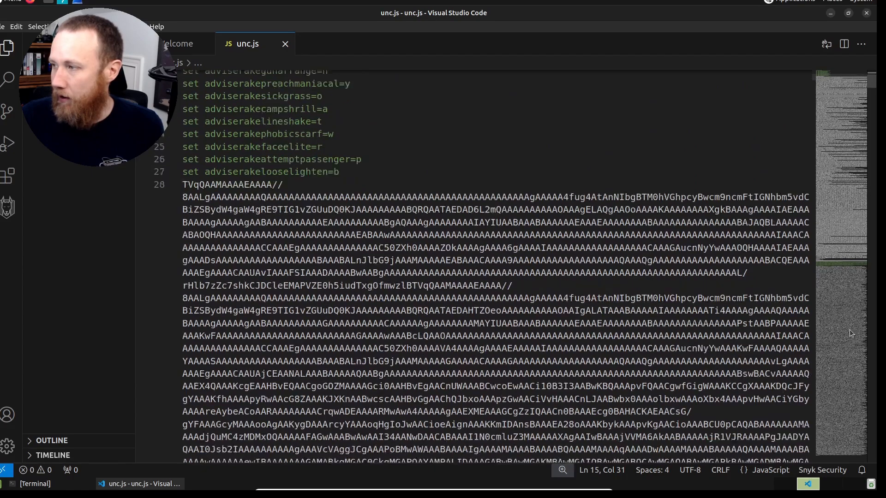
pyautogui.scroll(3)
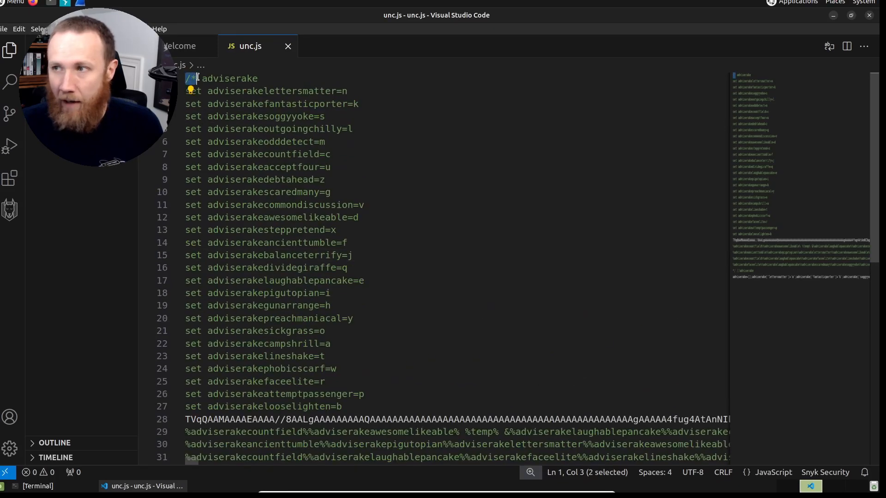
pyautogui.scroll(-3)
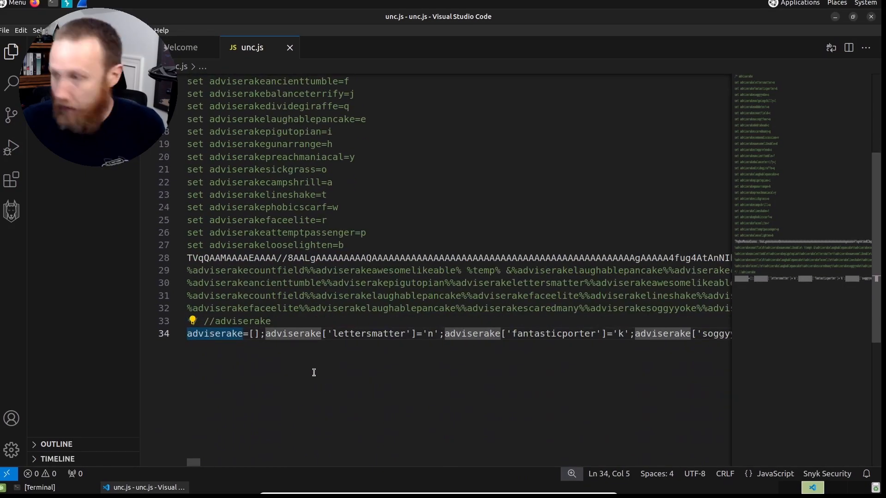
pyautogui.scroll(-3)
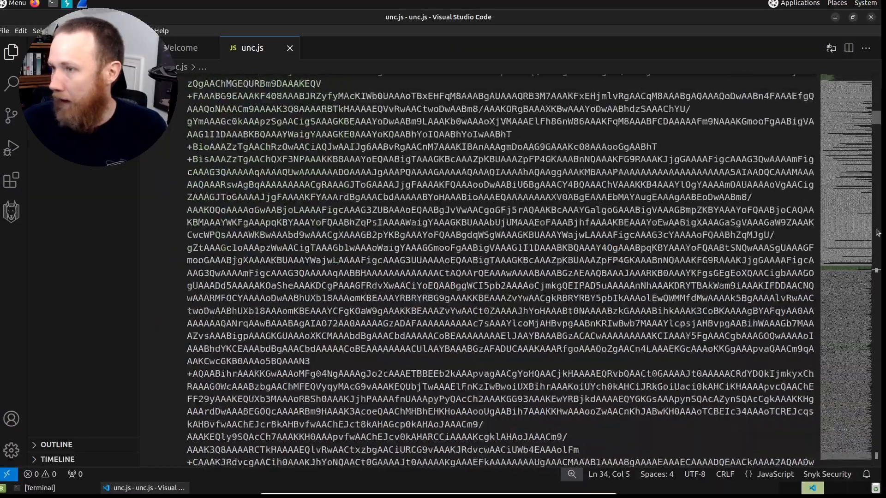
pyautogui.scroll(3)
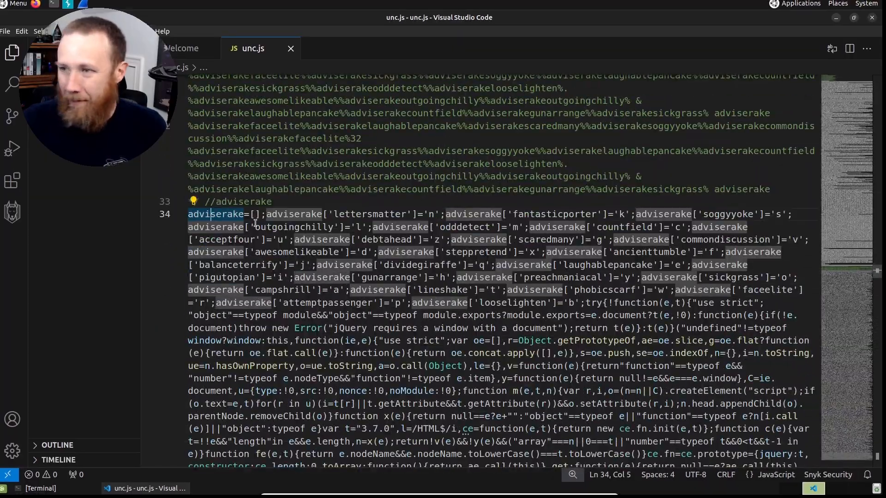
pyautogui.scroll(-3)
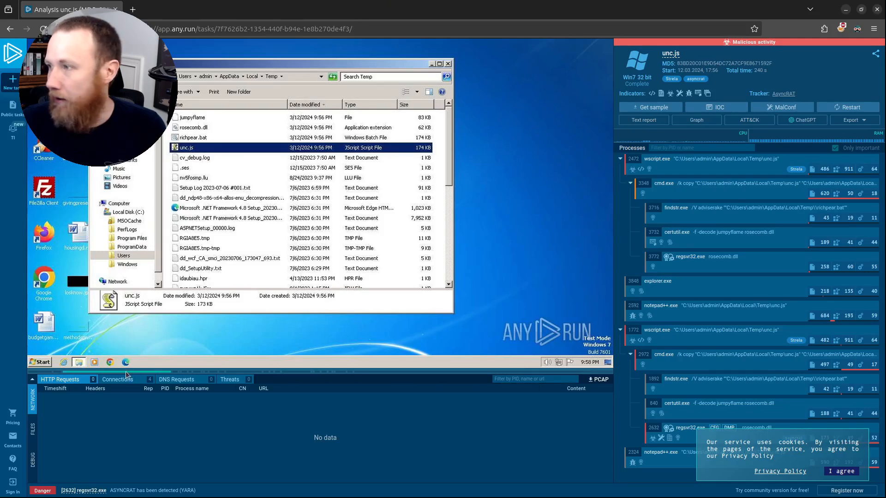
pyautogui.click(448, 63)
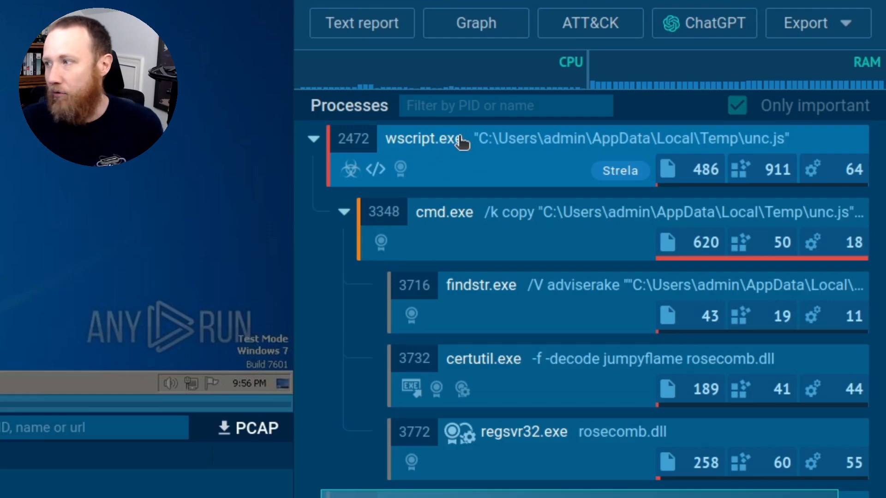
pyautogui.moveTo(780, 144)
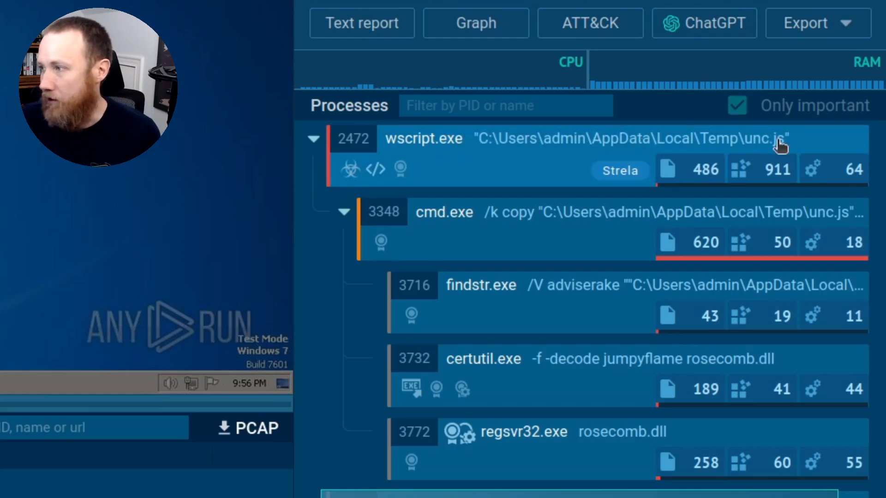
pyautogui.moveTo(435, 227)
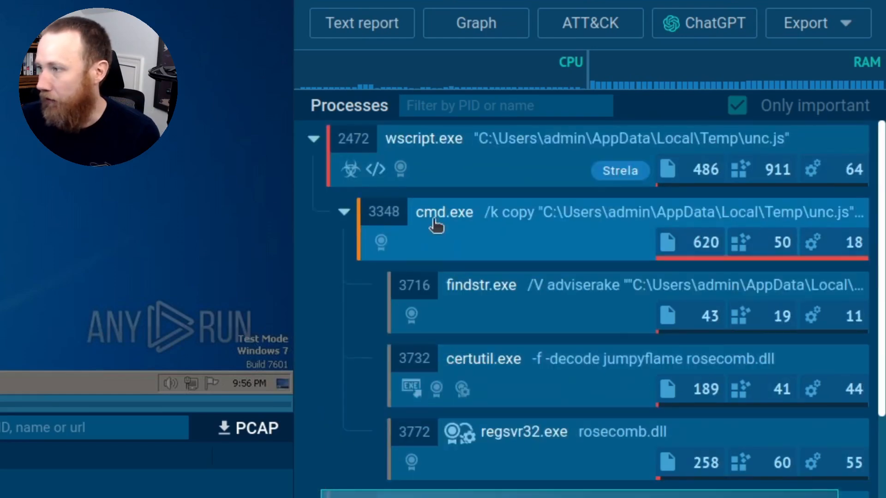
# Step: Open cmd.exe's process details to read its command line copying unc.js to richpear.bat
pyautogui.click(444, 212)
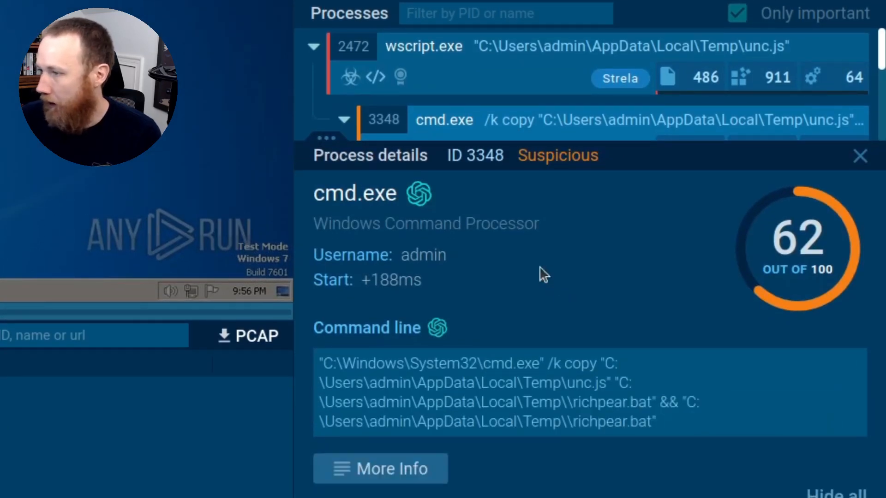
pyautogui.moveTo(614, 360)
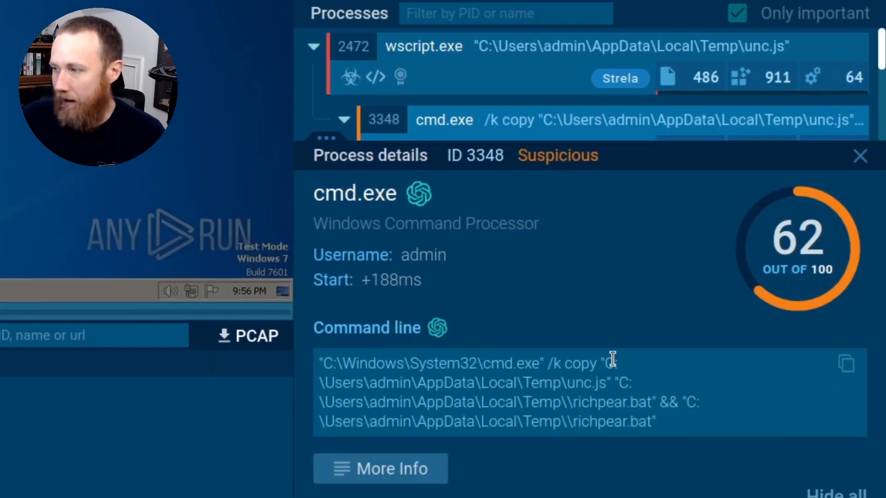
pyautogui.moveTo(415, 401)
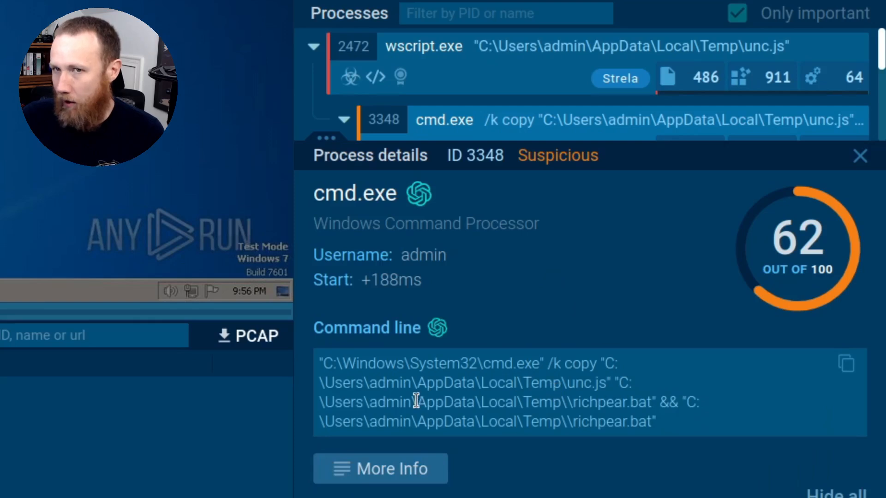
pyautogui.moveTo(591, 406)
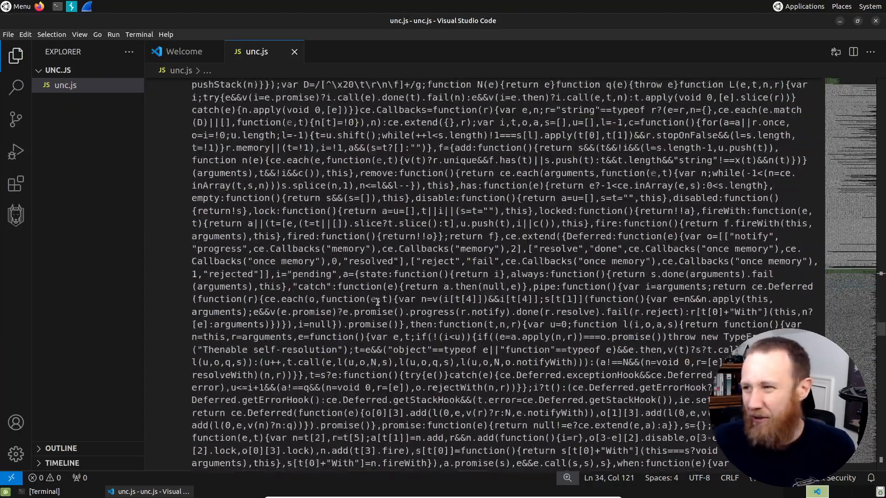
# Step: Review unc.js in VS Code, inspecting the batch set lines and line 34's array assignments
pyautogui.scroll(-3)
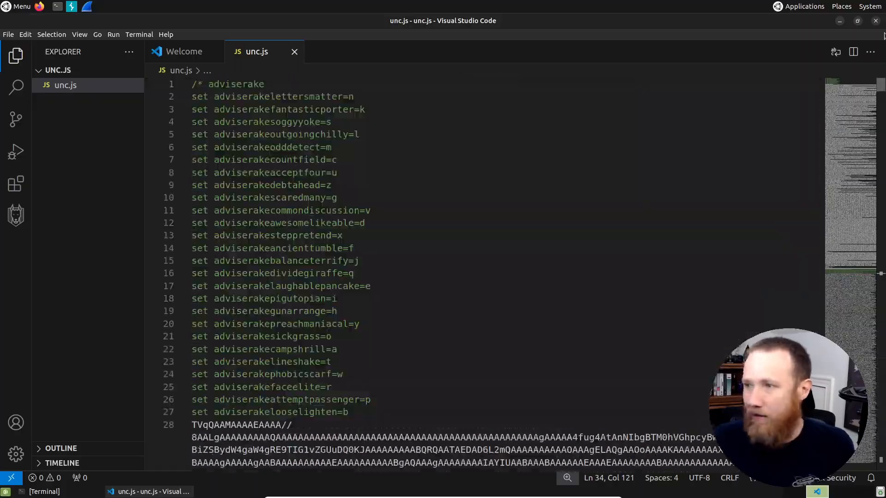
pyautogui.click(333, 148)
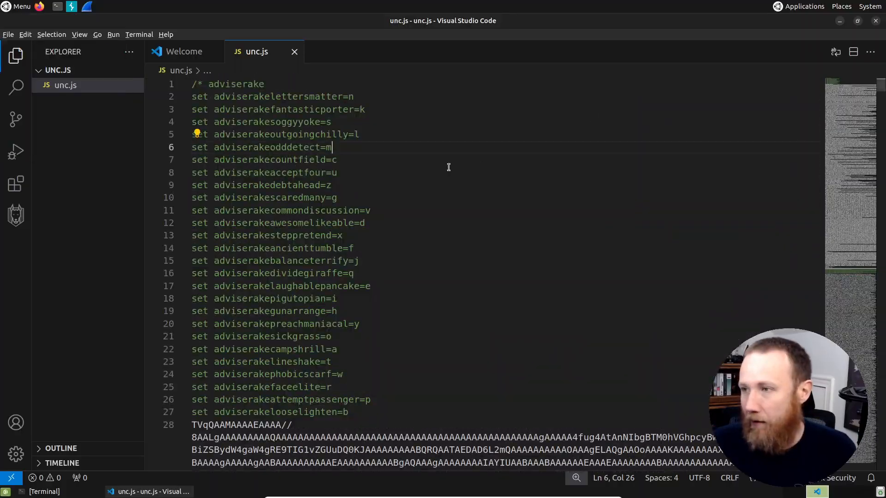
pyautogui.scroll(-3)
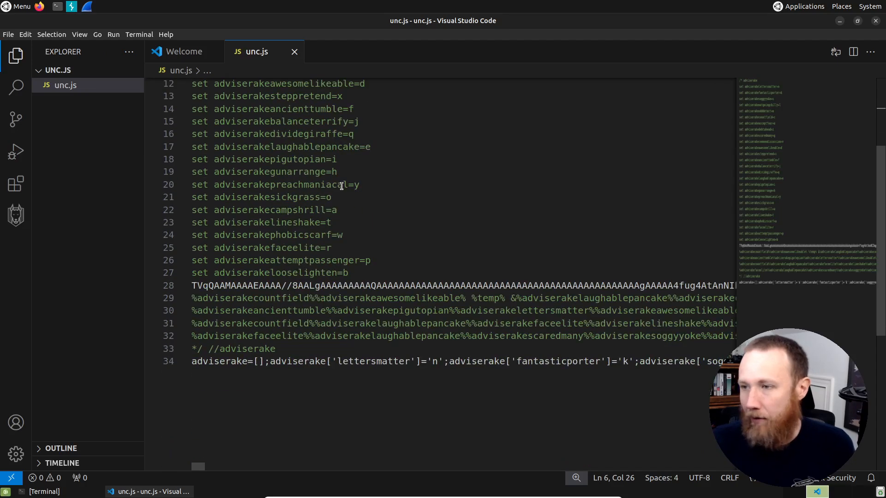
pyautogui.scroll(3)
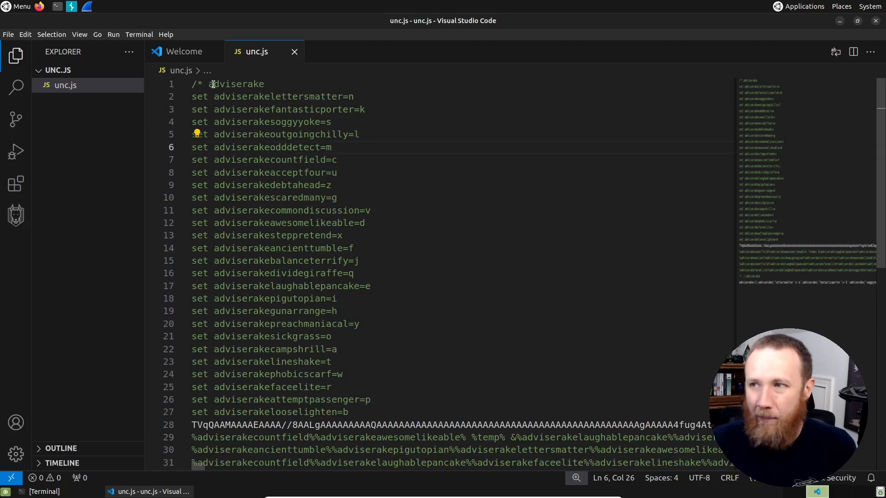
pyautogui.click(264, 83)
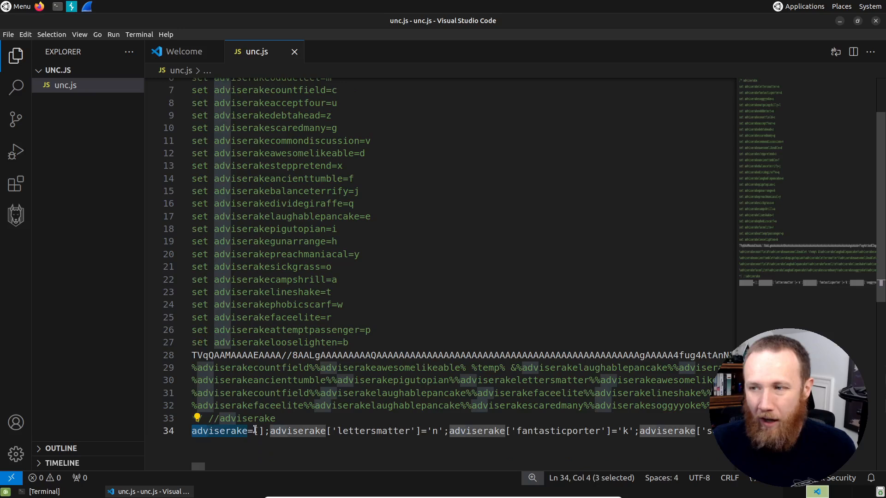
pyautogui.click(252, 431)
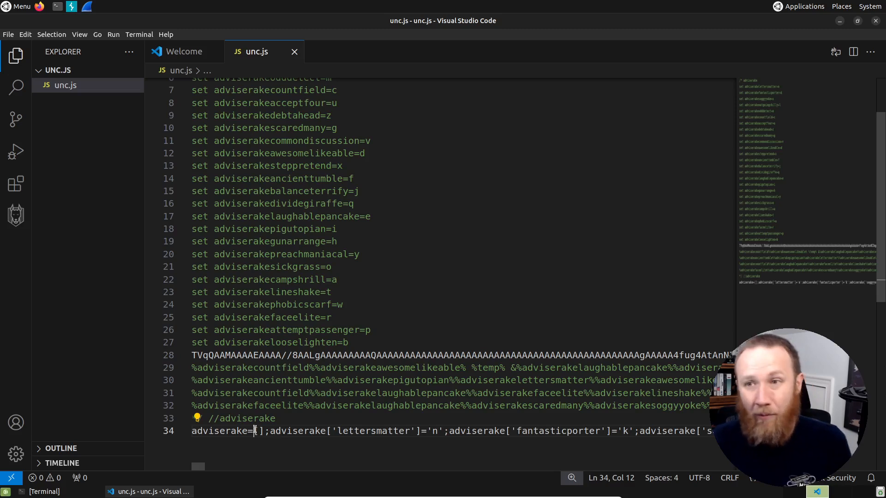
pyautogui.scroll(3)
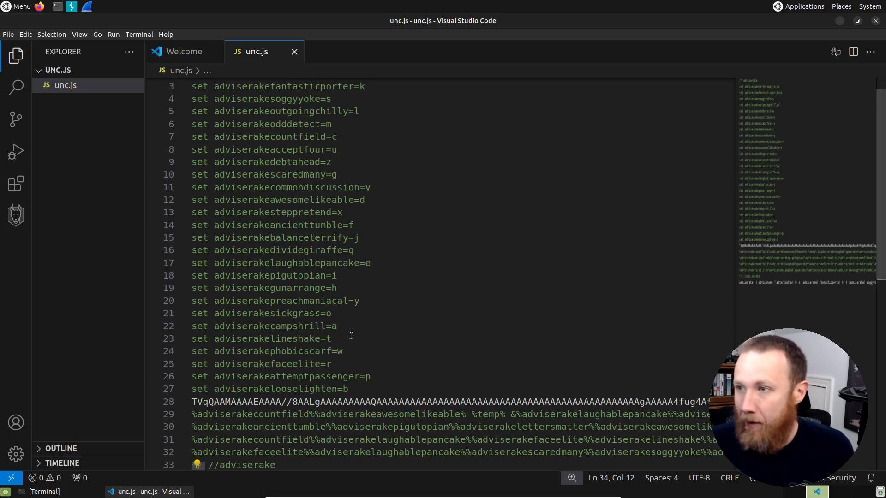
pyautogui.scroll(3)
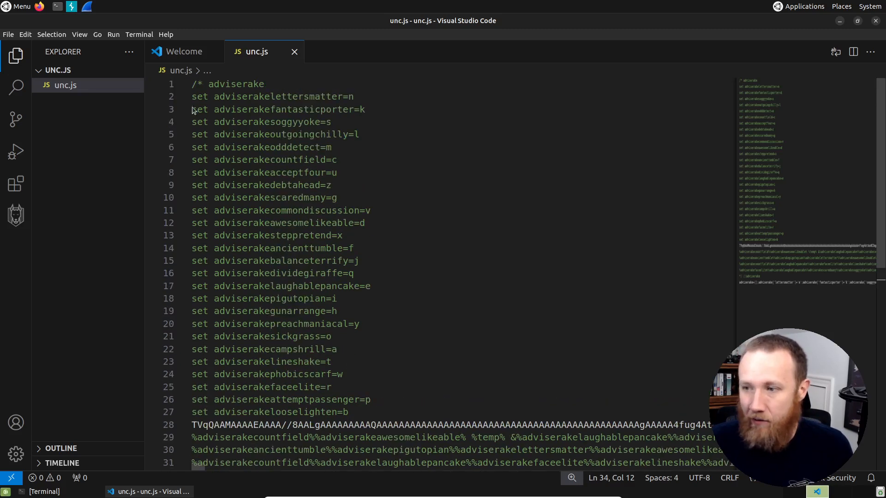
pyautogui.moveTo(319, 102)
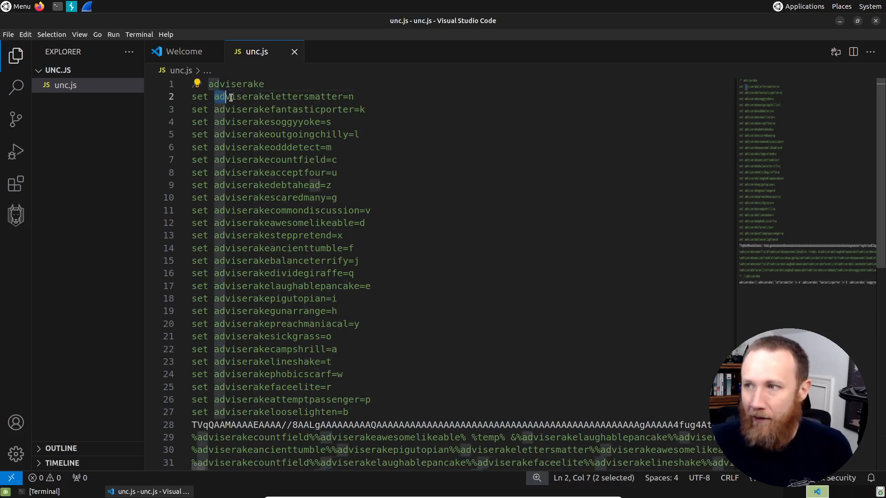
# Step: Select and copy the obfuscated batch lines 31–32, then hide the Explorer sidebar
pyautogui.click(358, 96)
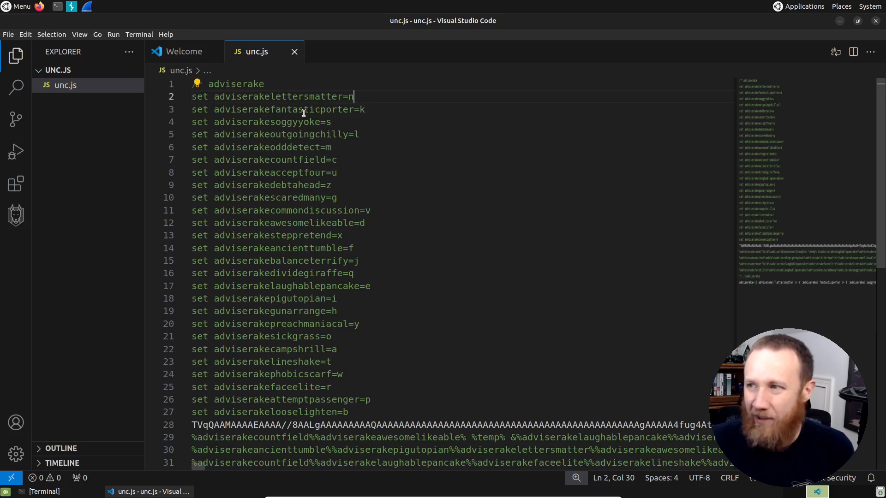
pyautogui.moveTo(387, 111)
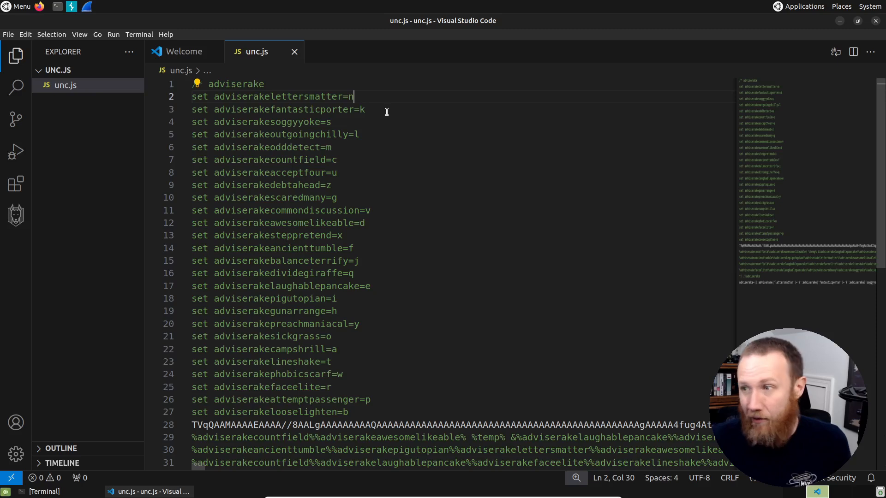
pyautogui.scroll(-3)
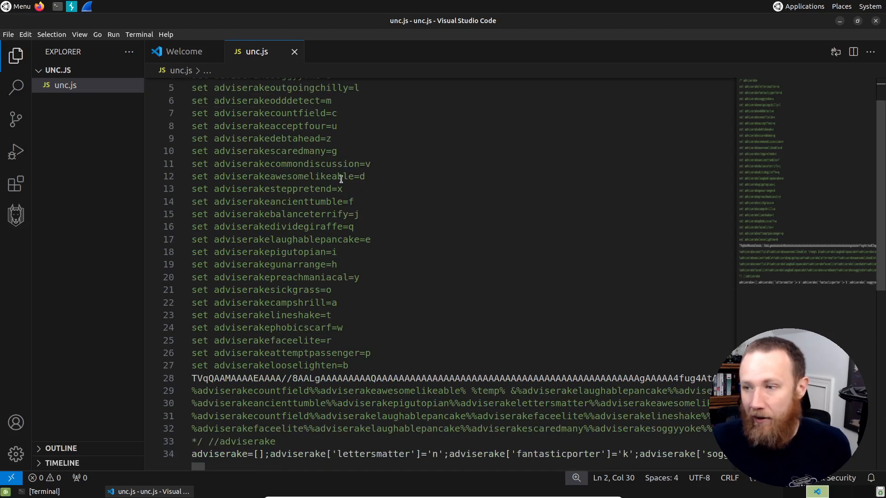
pyautogui.scroll(-3)
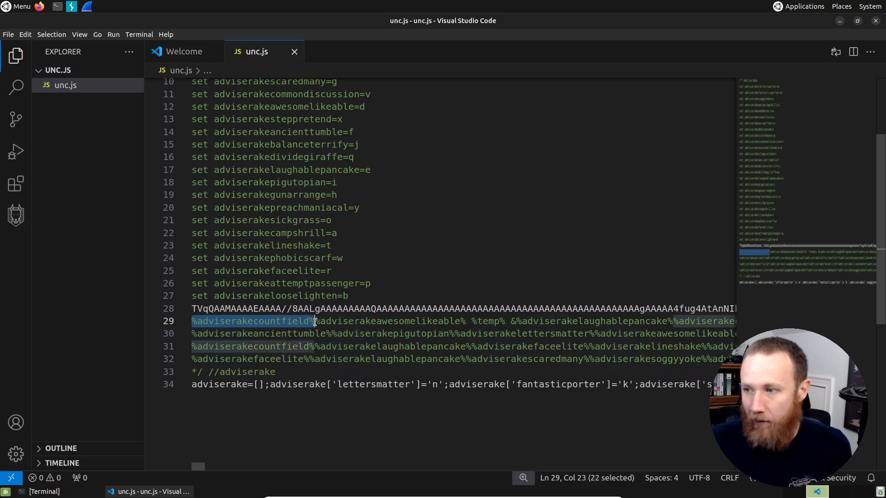
pyautogui.scroll(3)
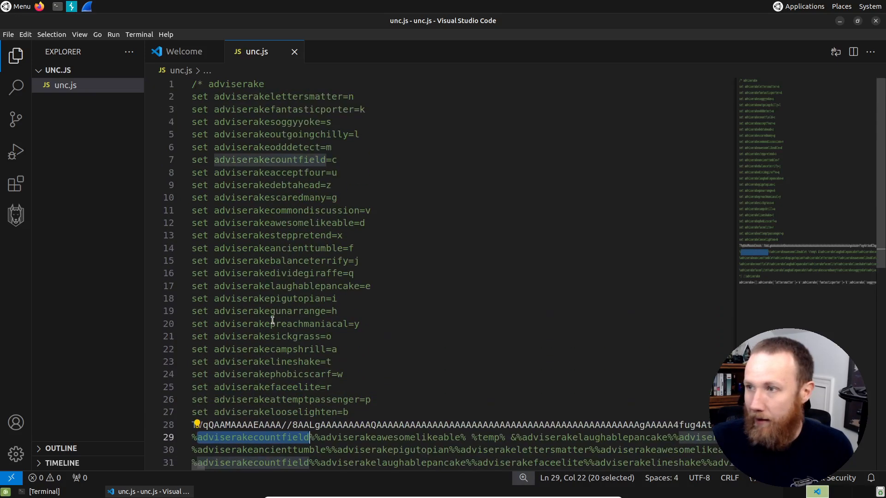
pyautogui.scroll(-3)
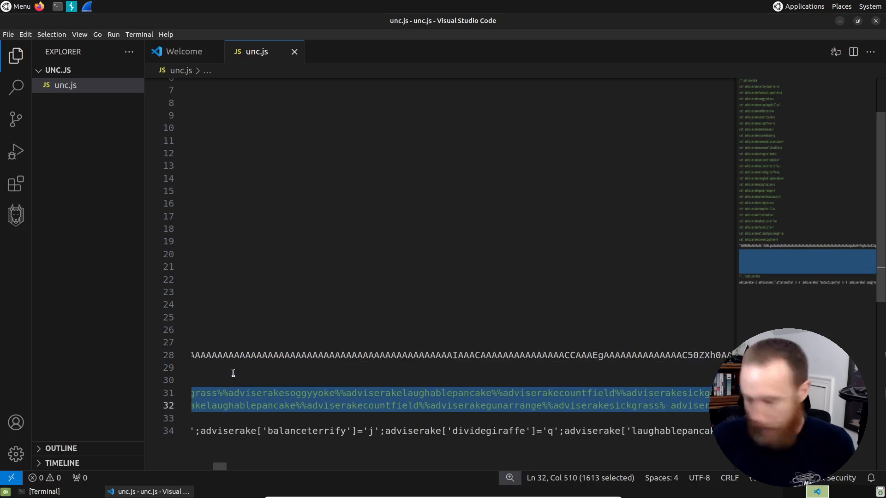
pyautogui.moveTo(143, 85)
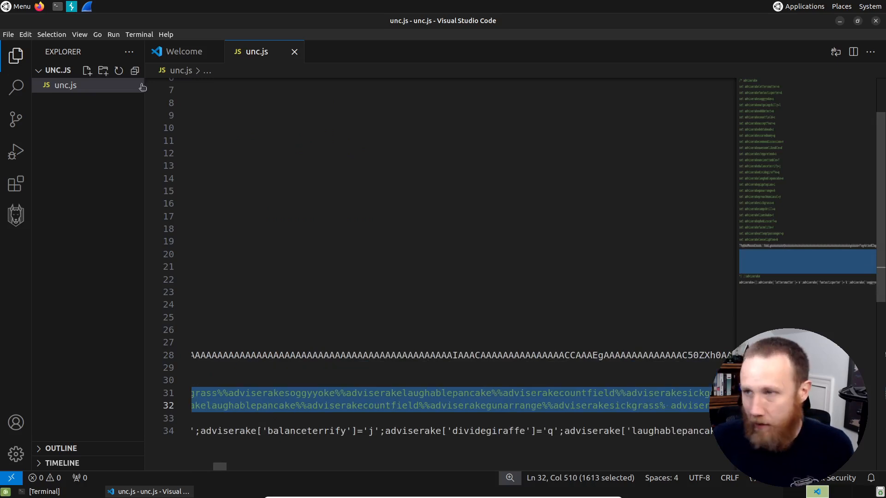
pyautogui.press('ctrl+shift+p')
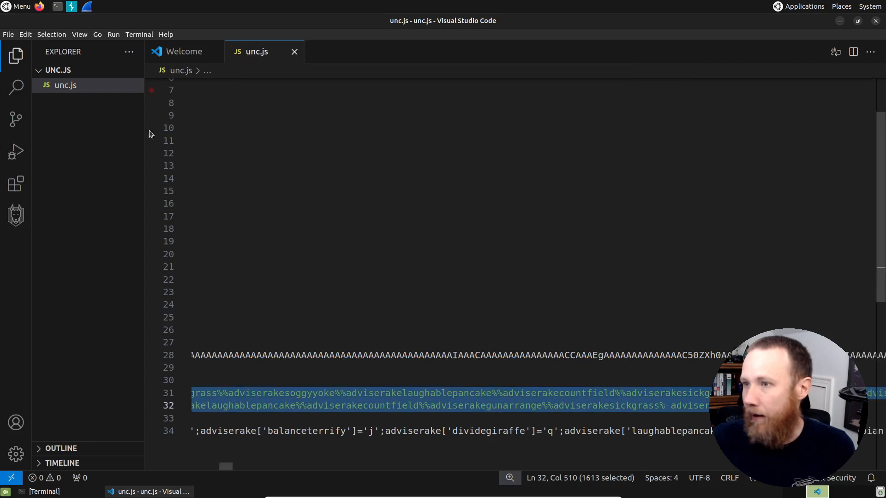
pyautogui.click(15, 55)
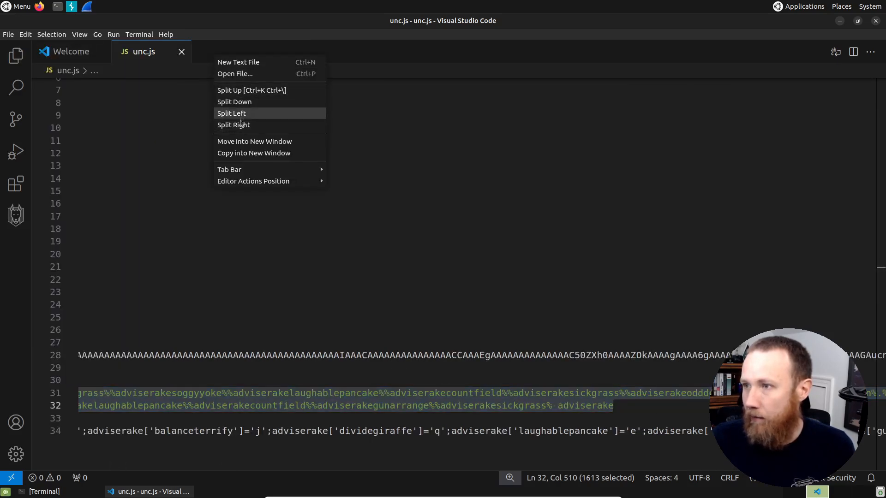
# Step: Open an Untitled document beside unc.js and replace every adviserakelettersmatter variable with n
pyautogui.click(238, 61)
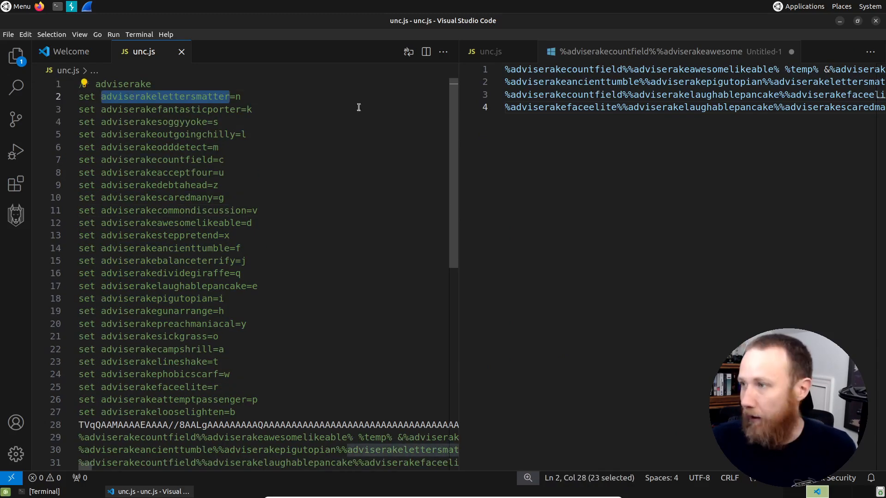
pyautogui.press('ctrl+f')
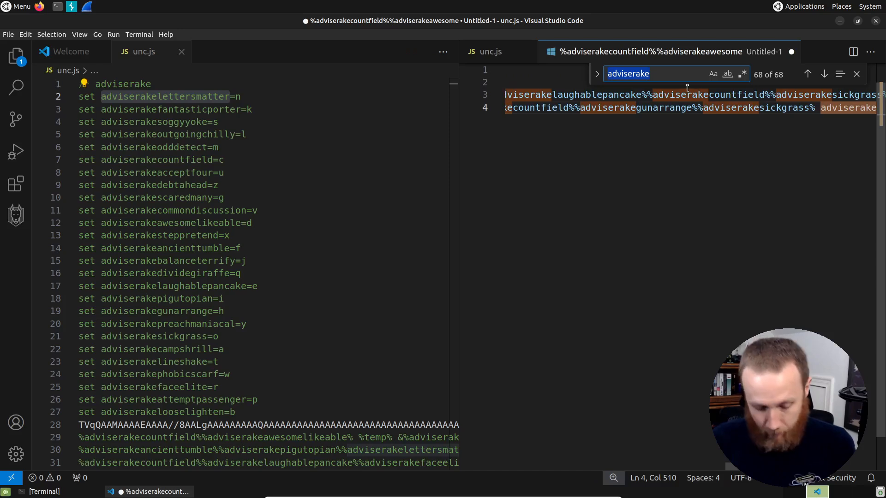
pyautogui.write('adviserakelettersmatter%')
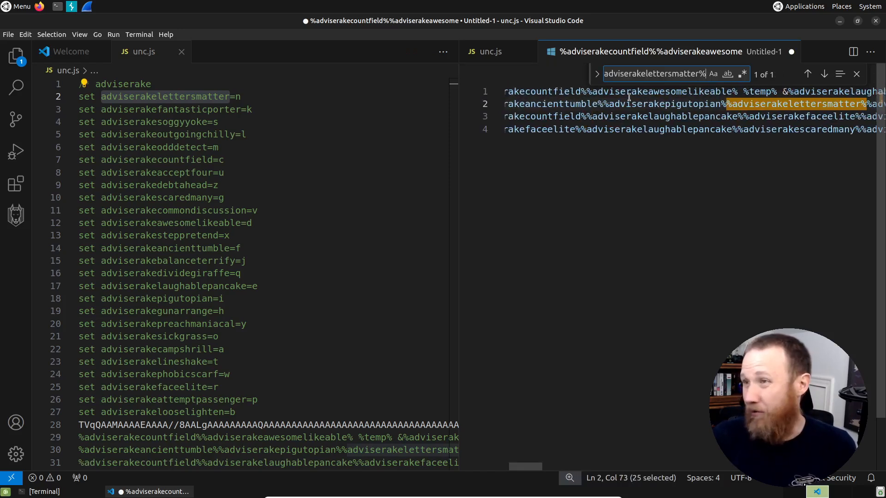
pyautogui.click(598, 74)
pyautogui.write('n')
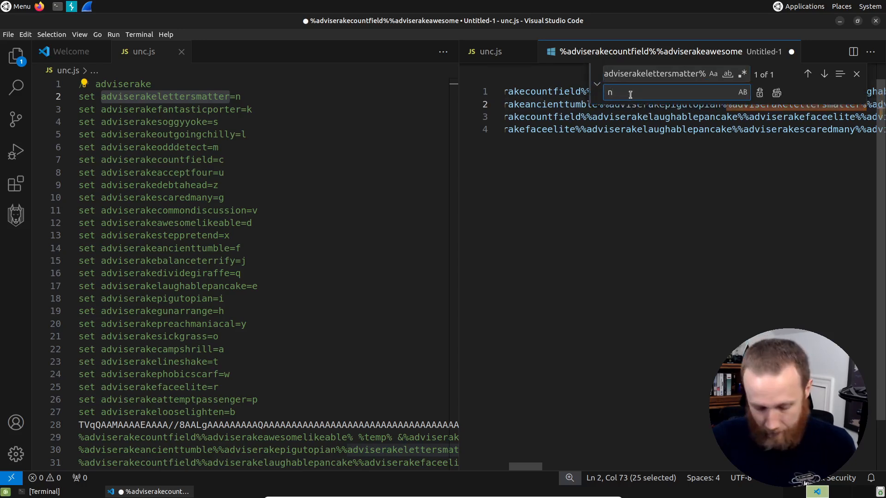
pyautogui.moveTo(777, 93)
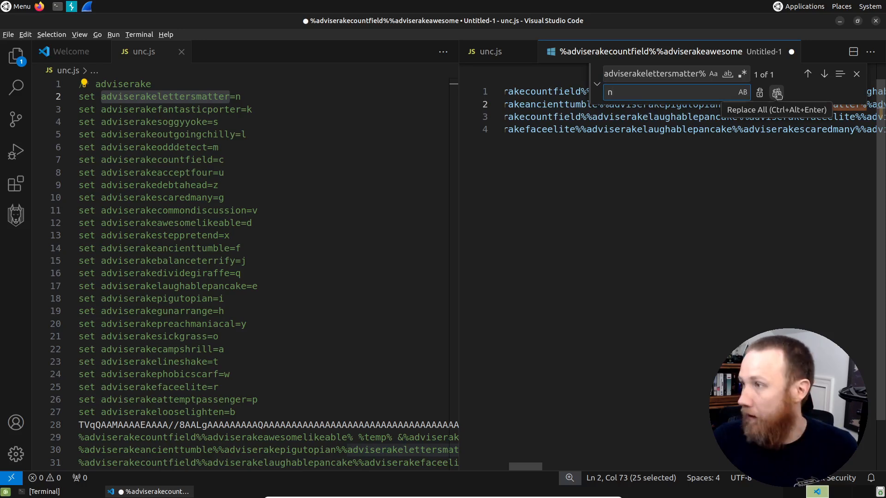
pyautogui.click(777, 93)
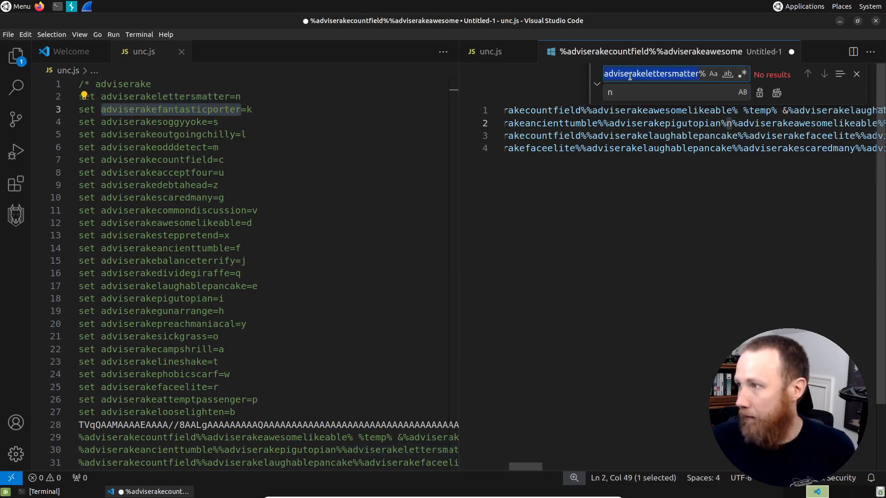
# Step: Replace the remaining adviserake variables, such as outgoingchilly and countfield, with their set letters
pyautogui.write('adviserakefantasticporter')
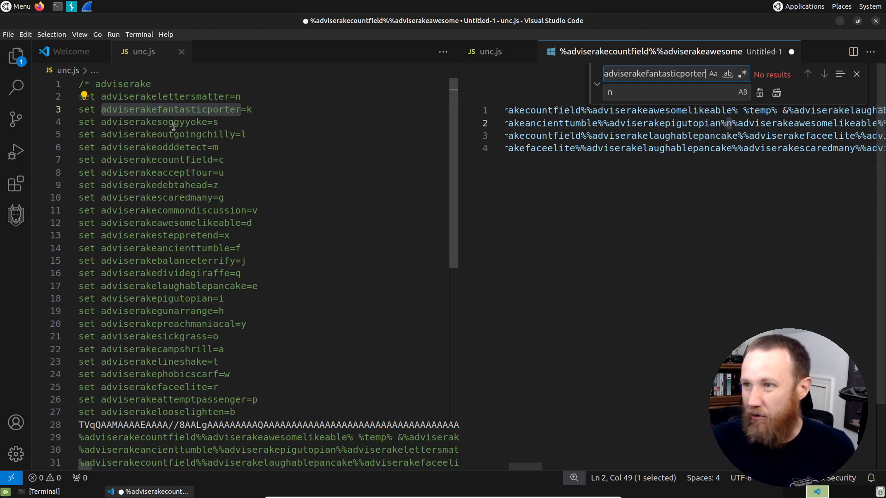
pyautogui.tripleClick(656, 74)
pyautogui.write('s')
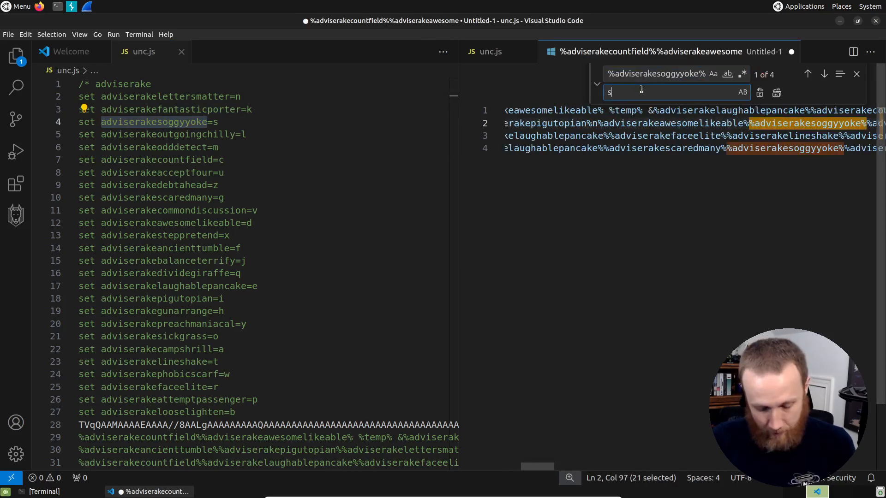
pyautogui.press('BackSpace')
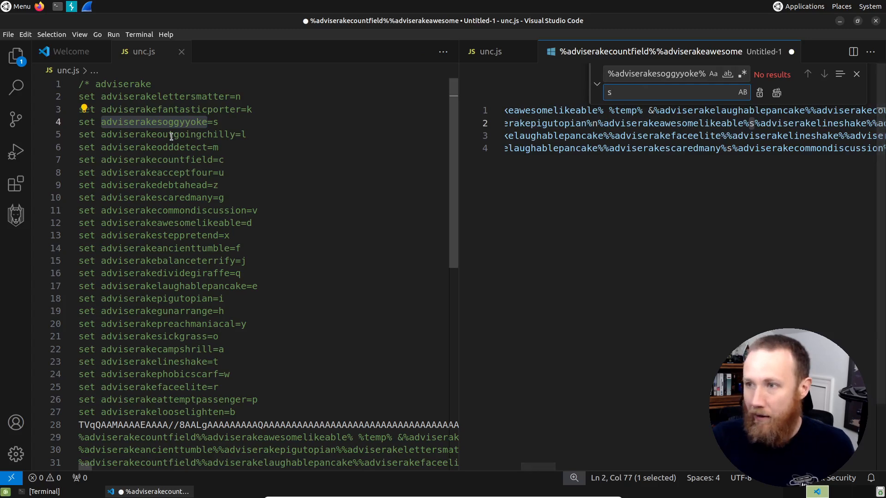
pyautogui.write('%adviserakeoutgoingchilly')
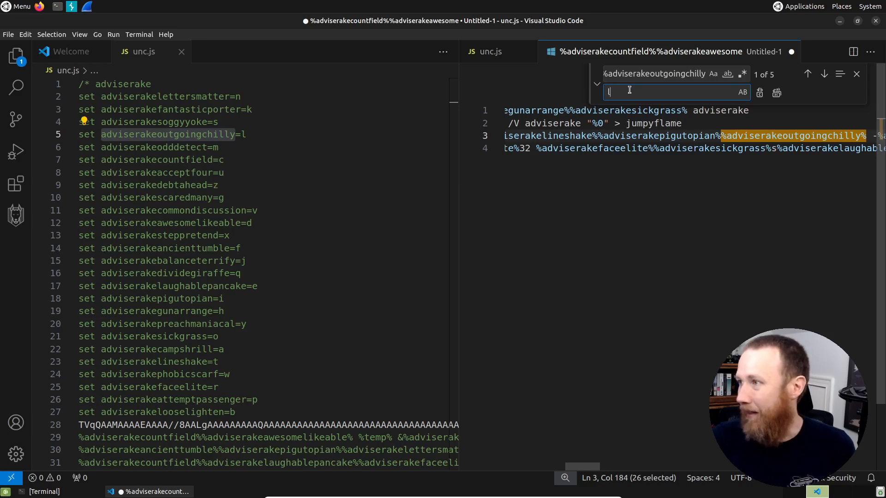
pyautogui.click(778, 93)
pyautogui.write('dddetect')
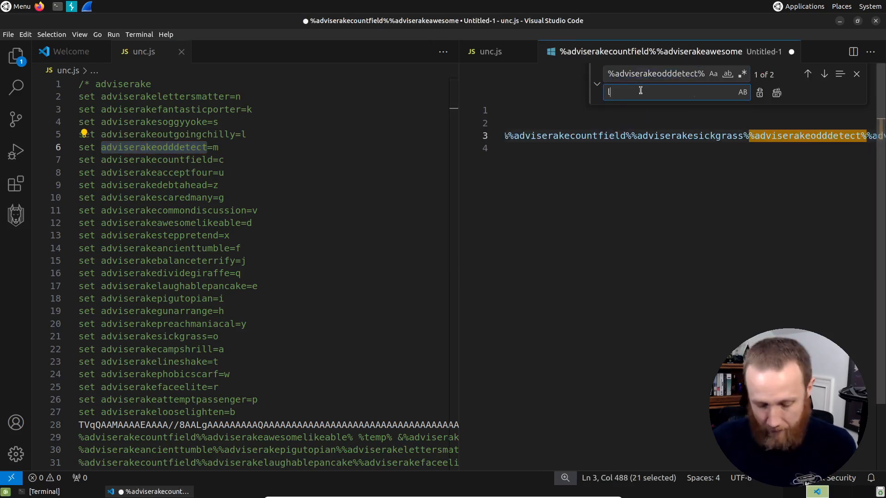
pyautogui.write('m')
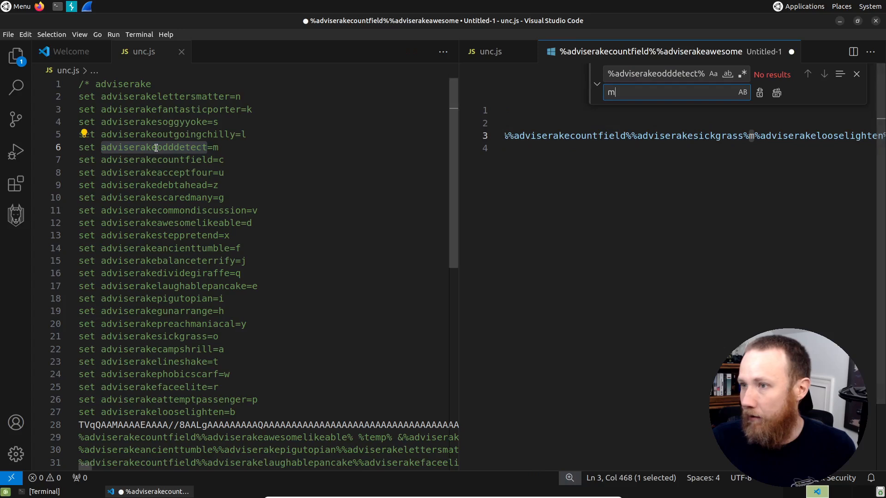
pyautogui.write('%adviserakecountfield%')
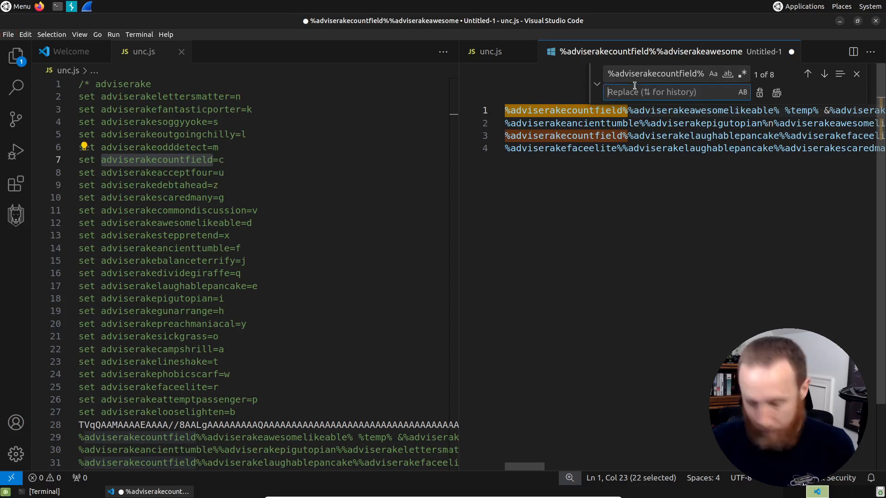
pyautogui.write('c')
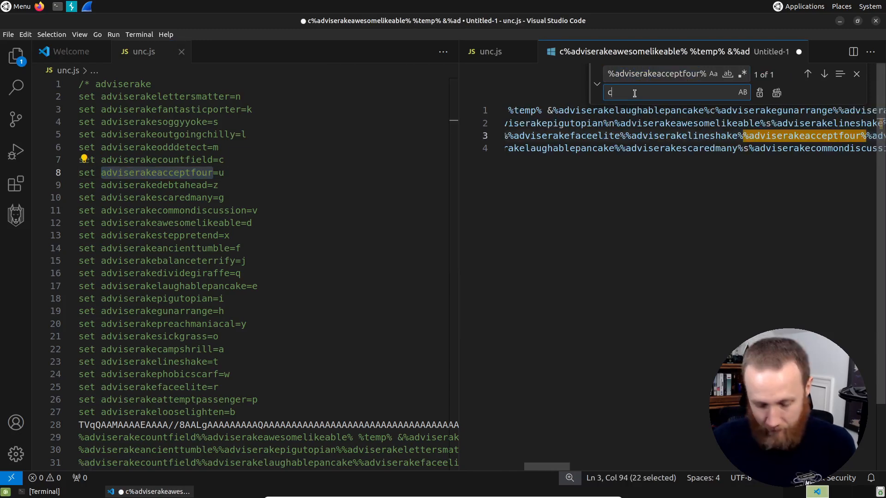
pyautogui.write('u')
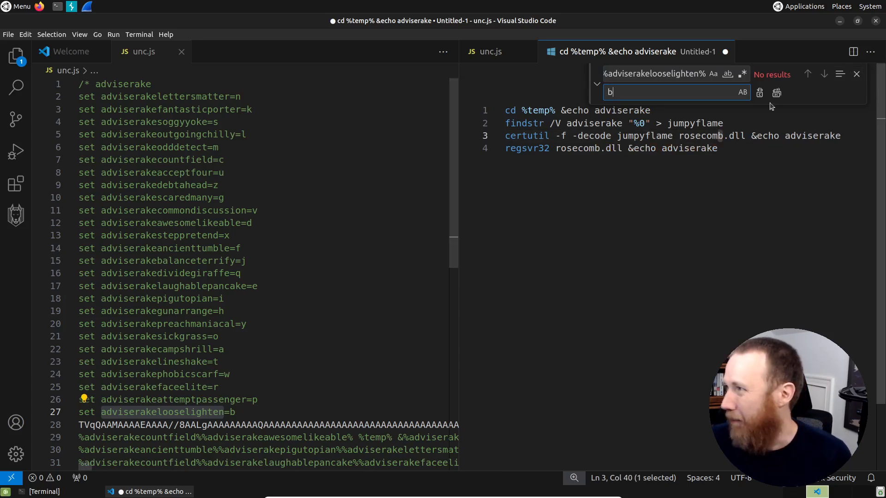
# Step: Close Find/Replace and highlight the decoded findstr command
pyautogui.click(856, 74)
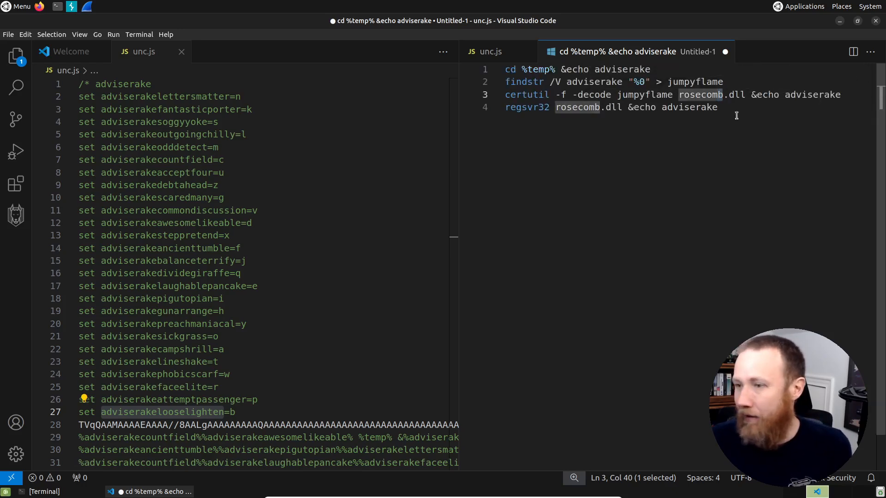
pyautogui.scroll(-3)
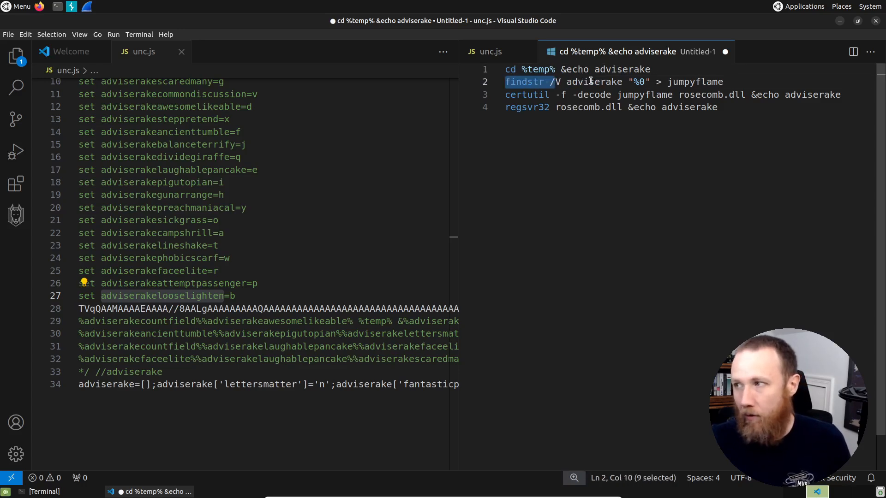
pyautogui.doubleClick(593, 81)
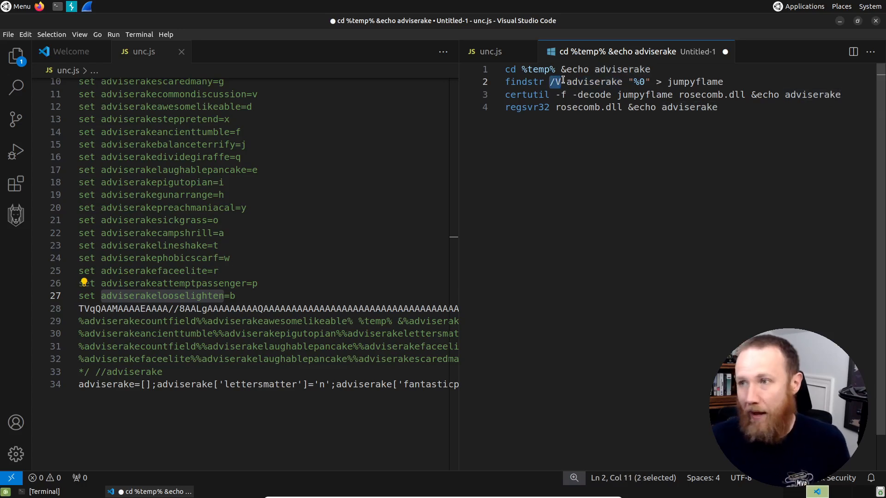
pyautogui.scroll(3)
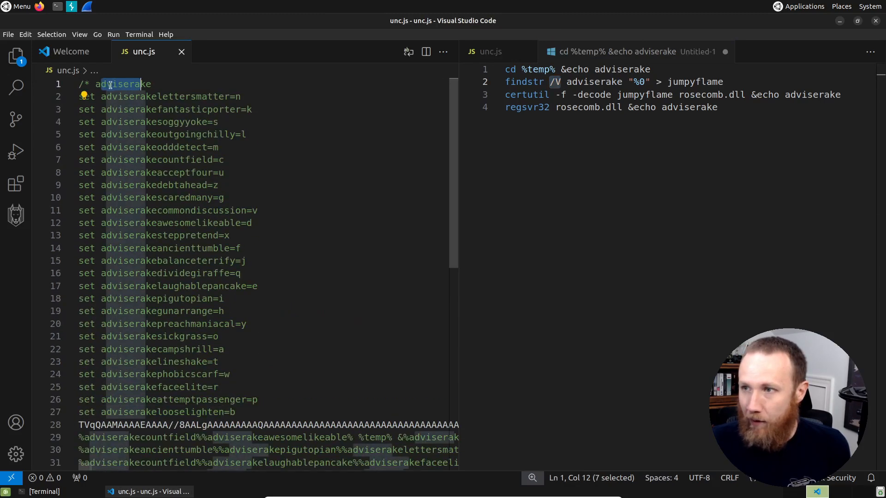
pyautogui.scroll(-3)
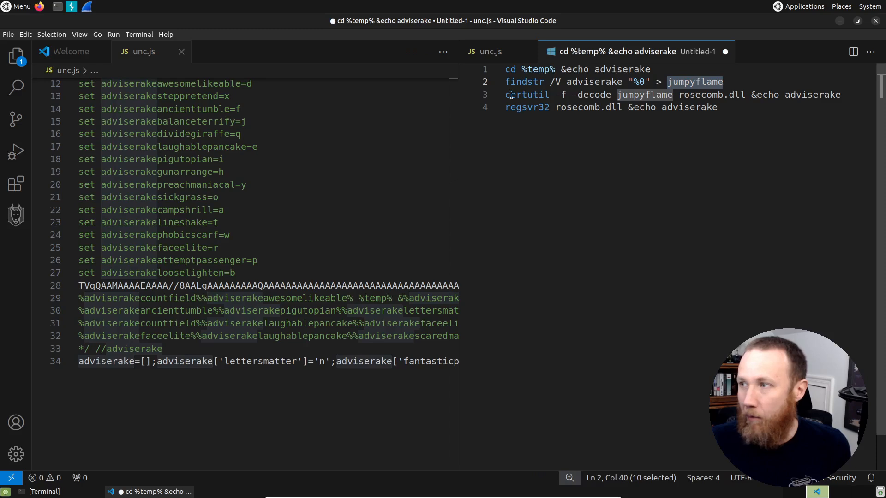
# Step: Highlight certutil, jumpyflame, the adviserake echo marker and rosecomb across the decoded commands
pyautogui.doubleClick(526, 94)
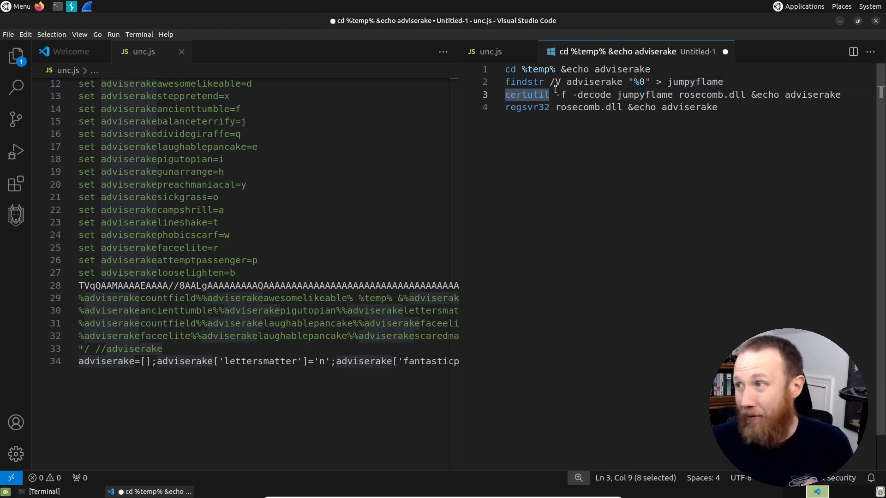
pyautogui.doubleClick(644, 94)
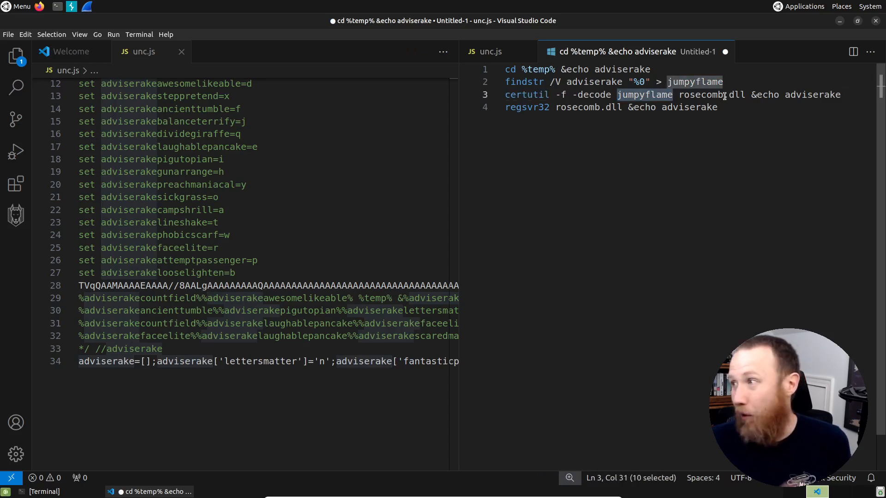
pyautogui.doubleClick(813, 94)
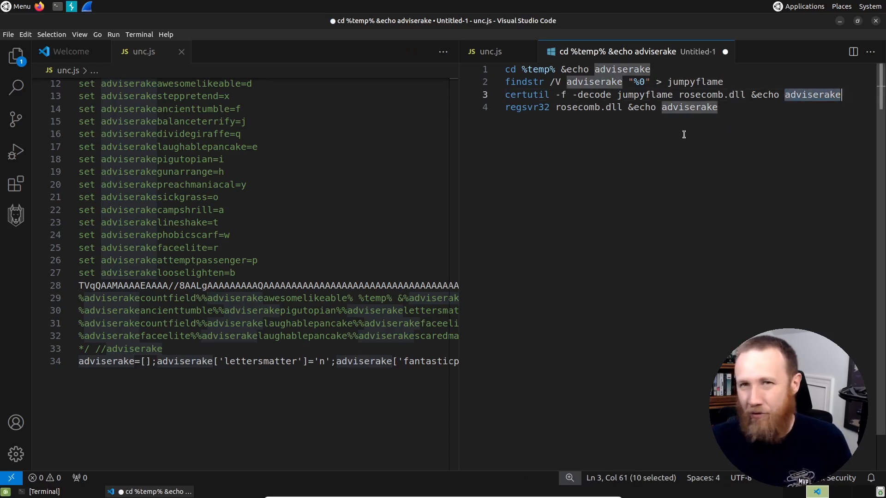
pyautogui.moveTo(681, 137)
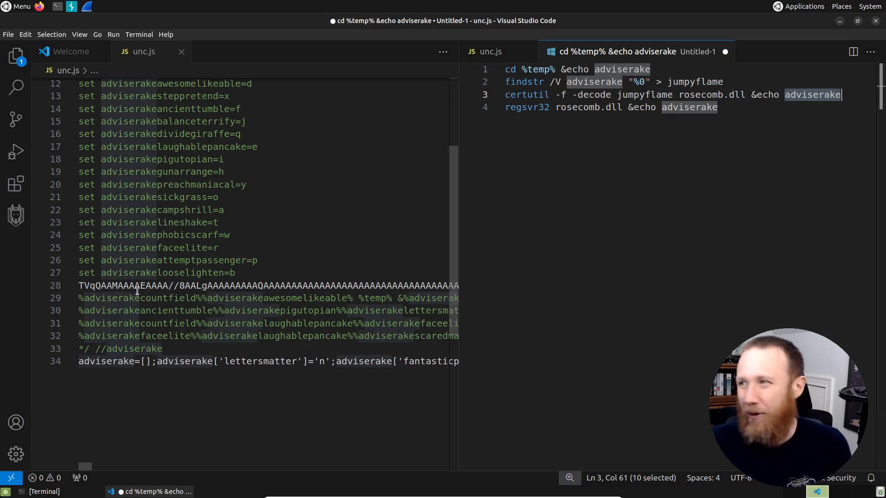
pyautogui.moveTo(768, 93)
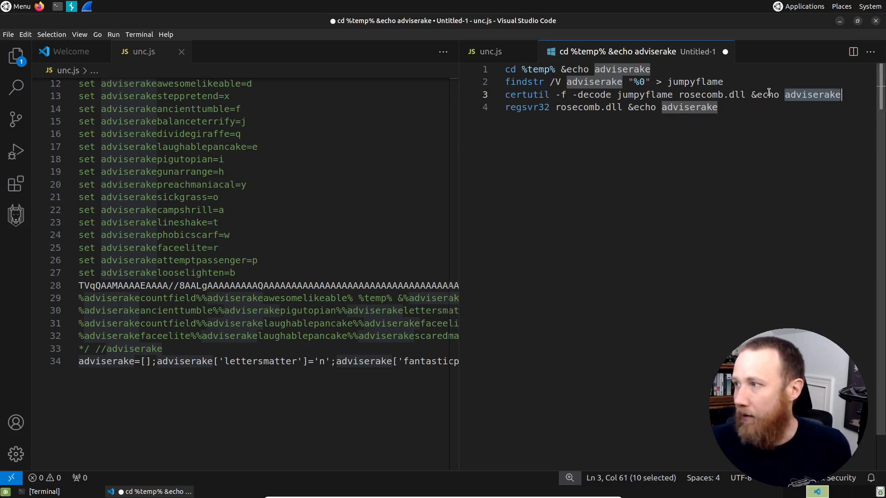
pyautogui.doubleClick(700, 94)
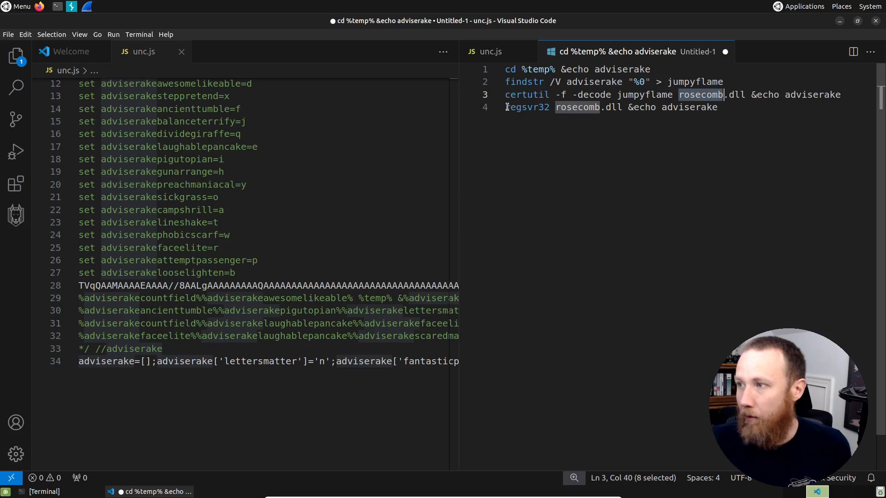